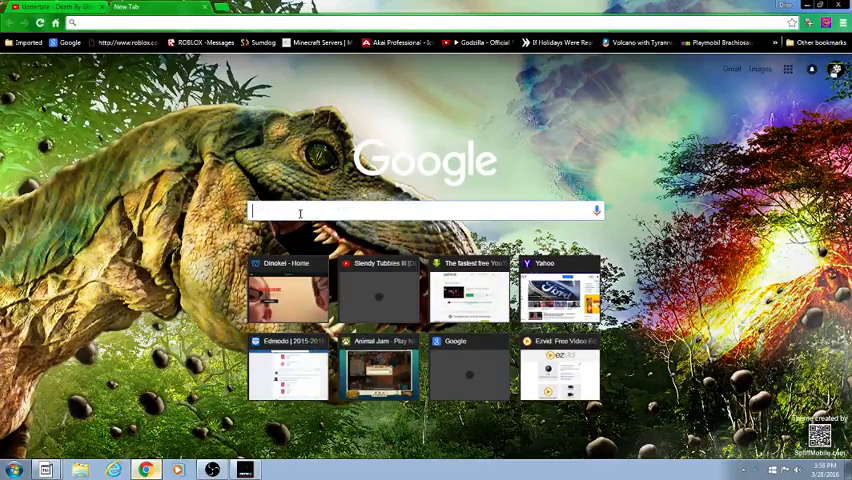
# Search Google for 'Slendytubbies anniversary edition' and open the ZeoGames result.
pyautogui.write('Slendytubbies anniversary edition')
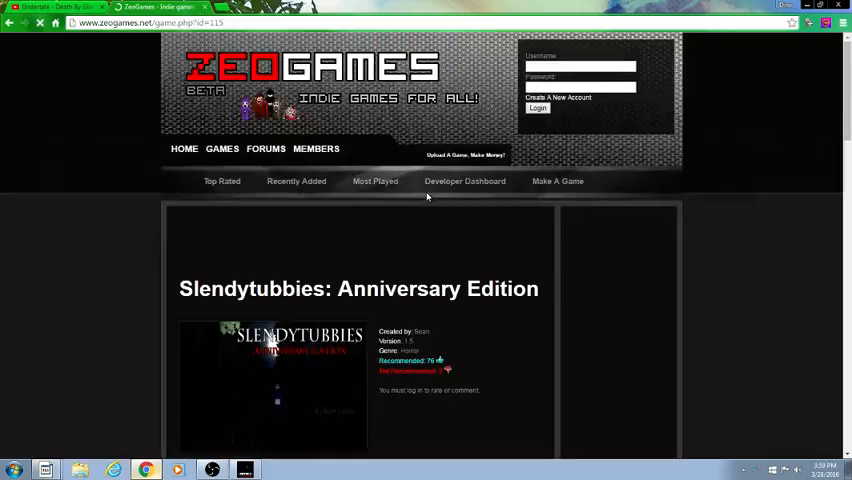
# Scroll the ZeoGames page down to the Windows, Mac and Android download section.
pyautogui.scroll(-3)
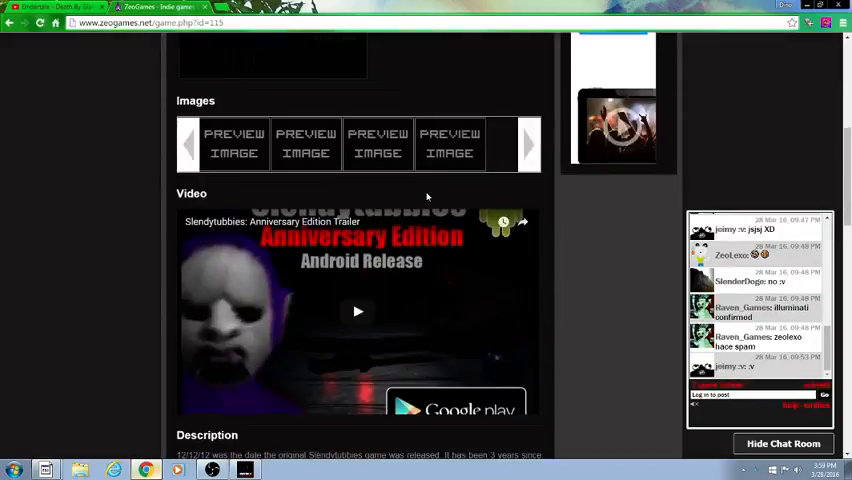
pyautogui.scroll(-3)
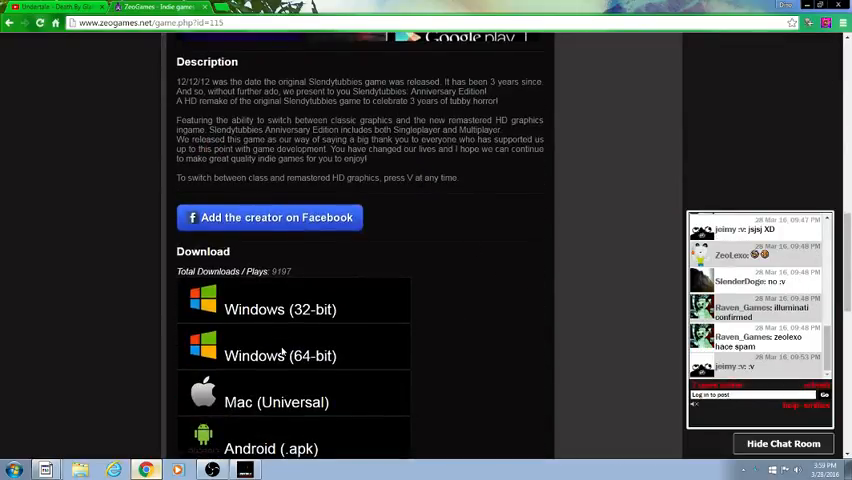
pyautogui.scroll(-3)
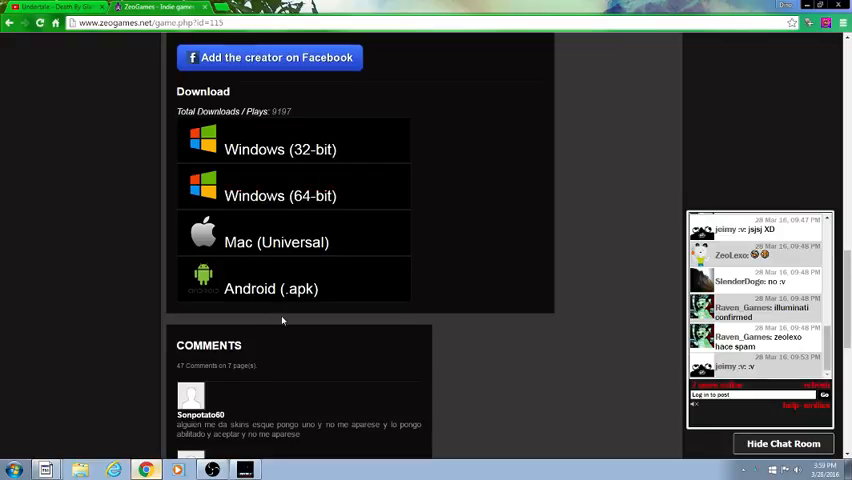
pyautogui.scroll(3)
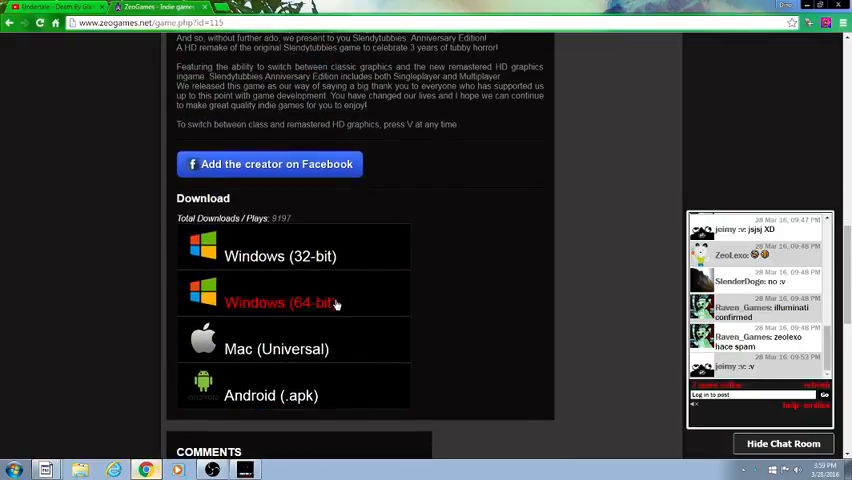
# Download the 'Windows (64-bit)' version of the game.
pyautogui.click(280, 302)
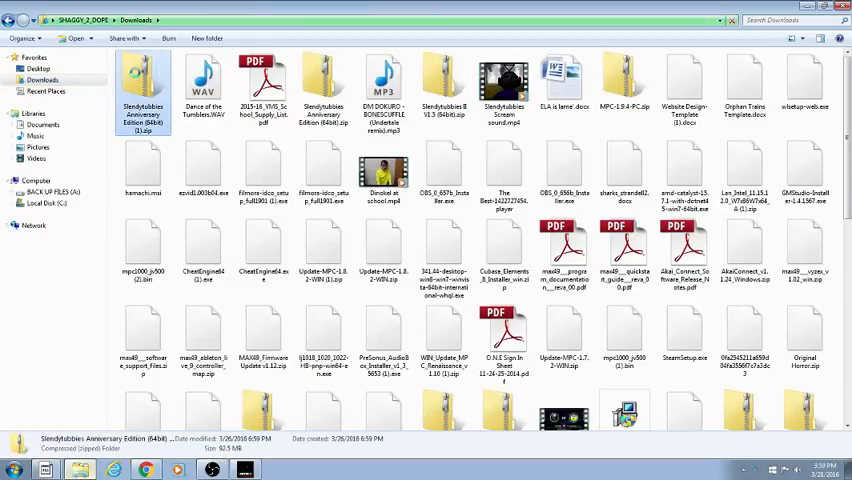
# Open 'Slendytubbies Anniversary Edition (64bit) (1).zip' in Downloads to browse its contents.
pyautogui.doubleClick(143, 85)
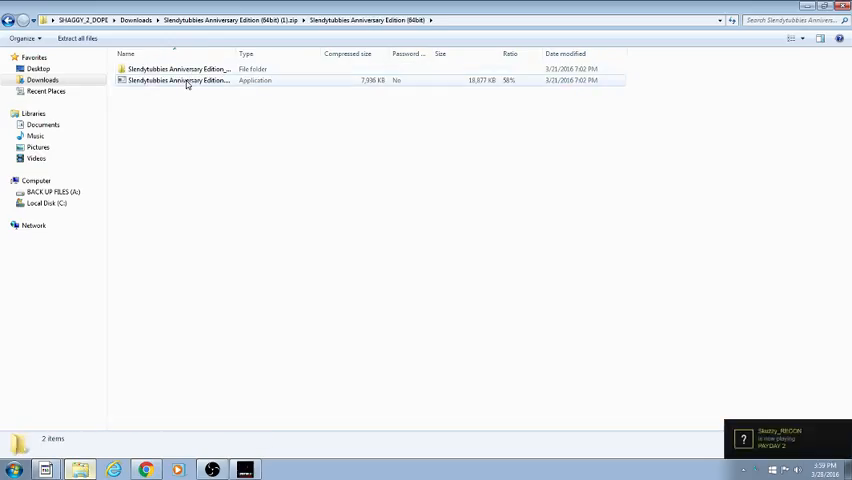
pyautogui.doubleClick(178, 80)
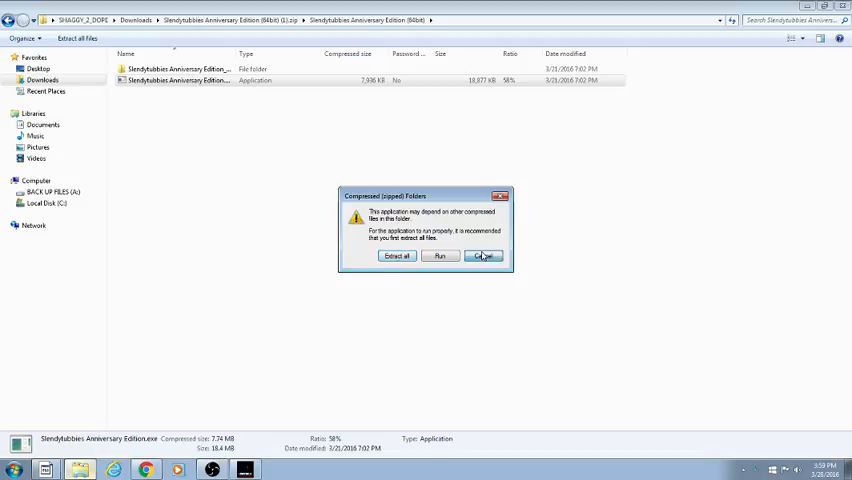
pyautogui.click(482, 255)
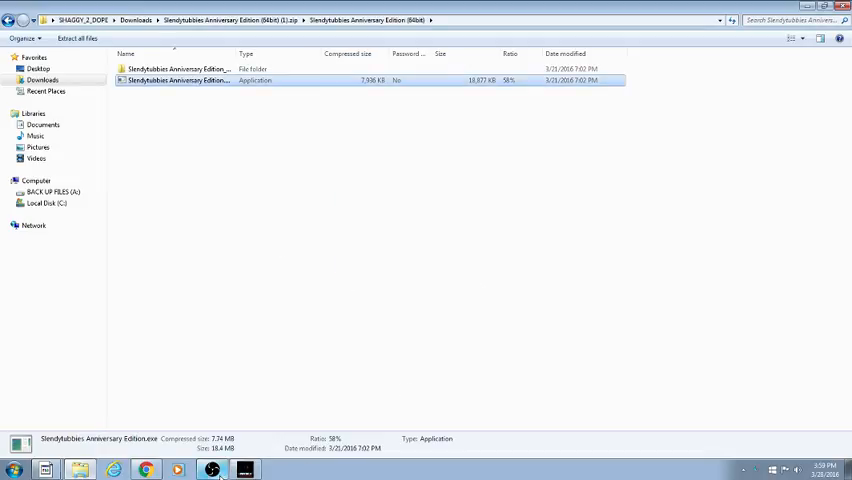